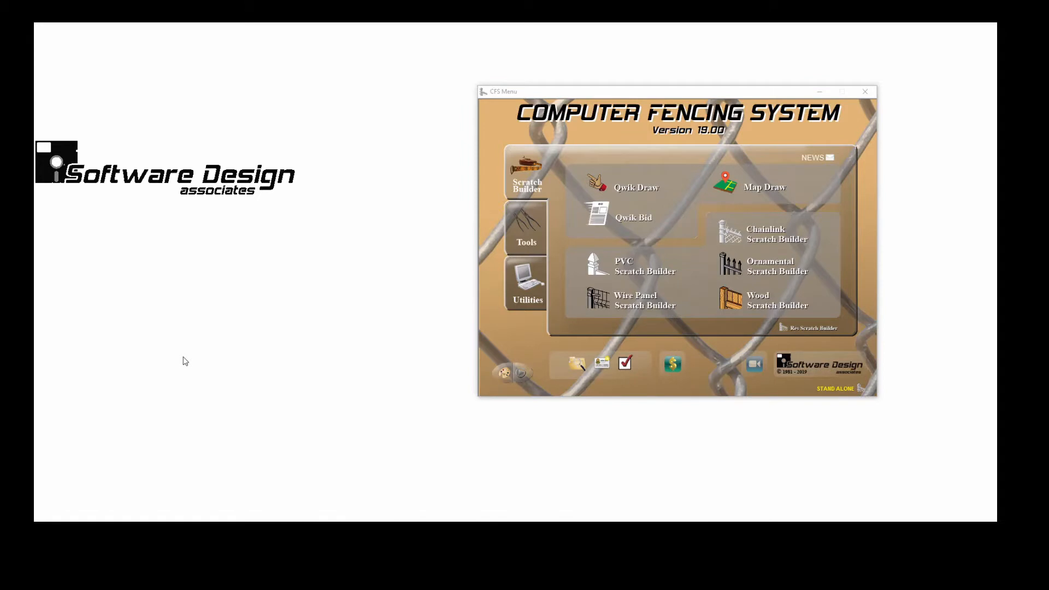
mouse_move(348, 334)
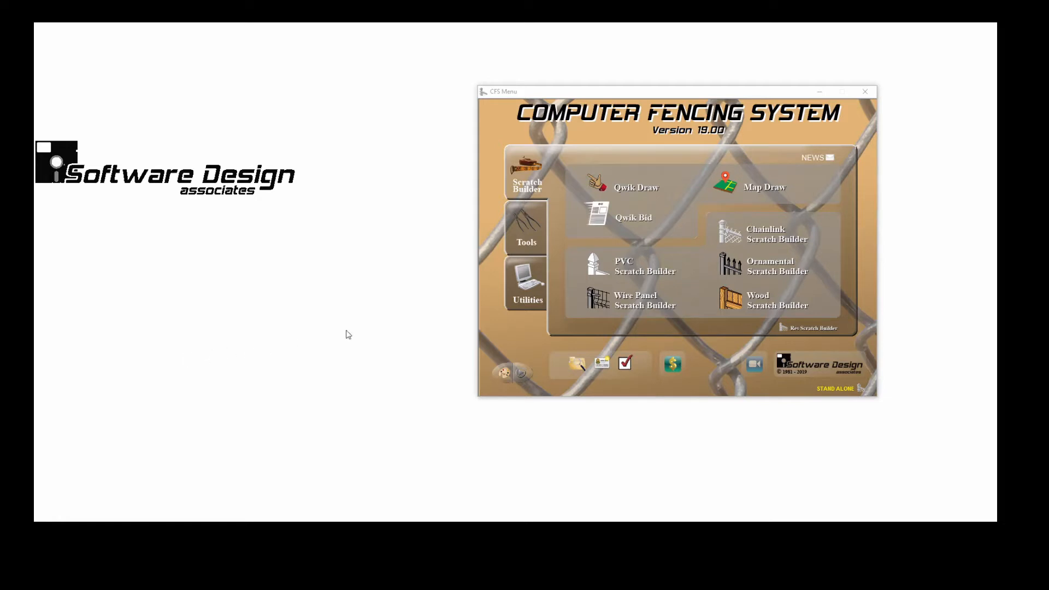
mouse_move(636, 229)
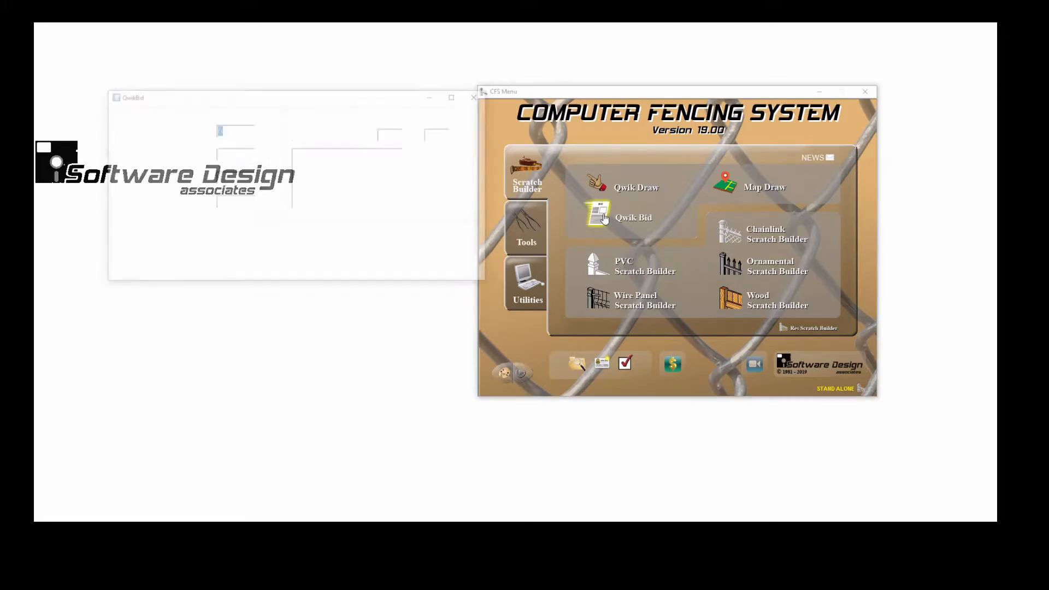
Open the QwikBid form and enter 240 feet as the total footage.
left_click(632, 217)
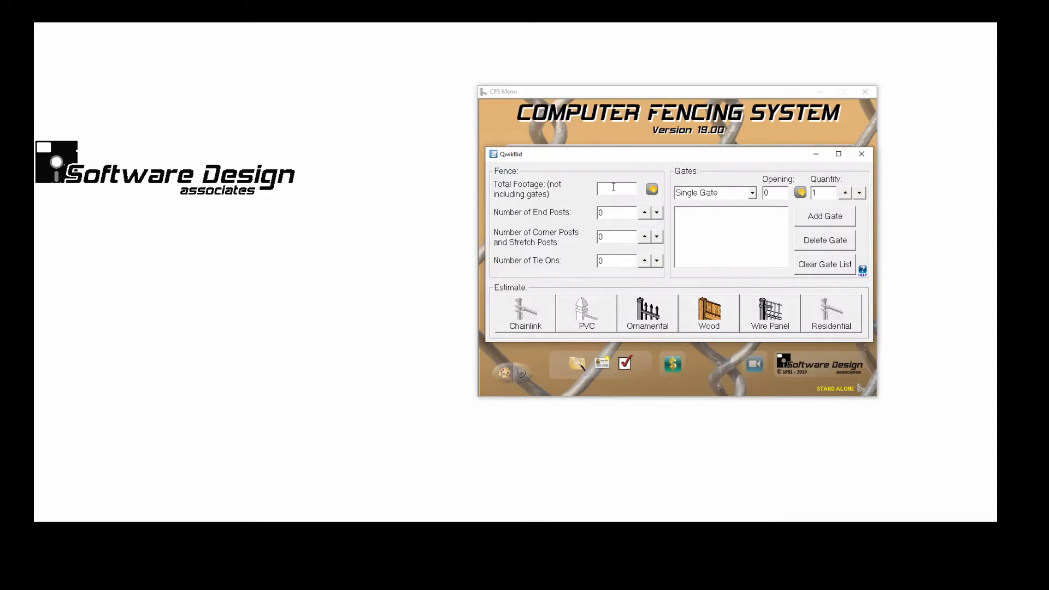
type("240")
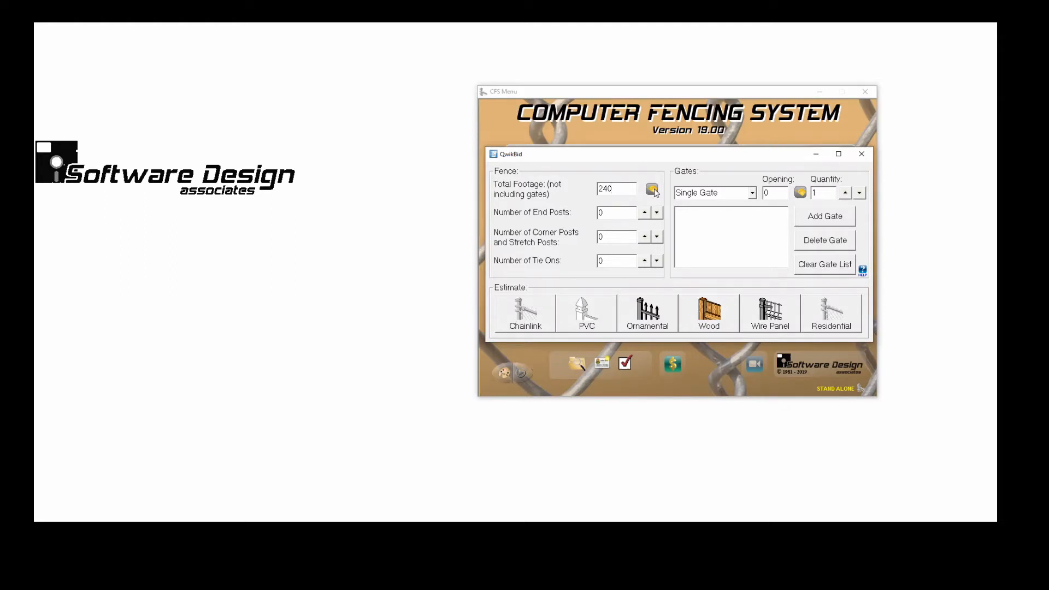
left_click(652, 188)
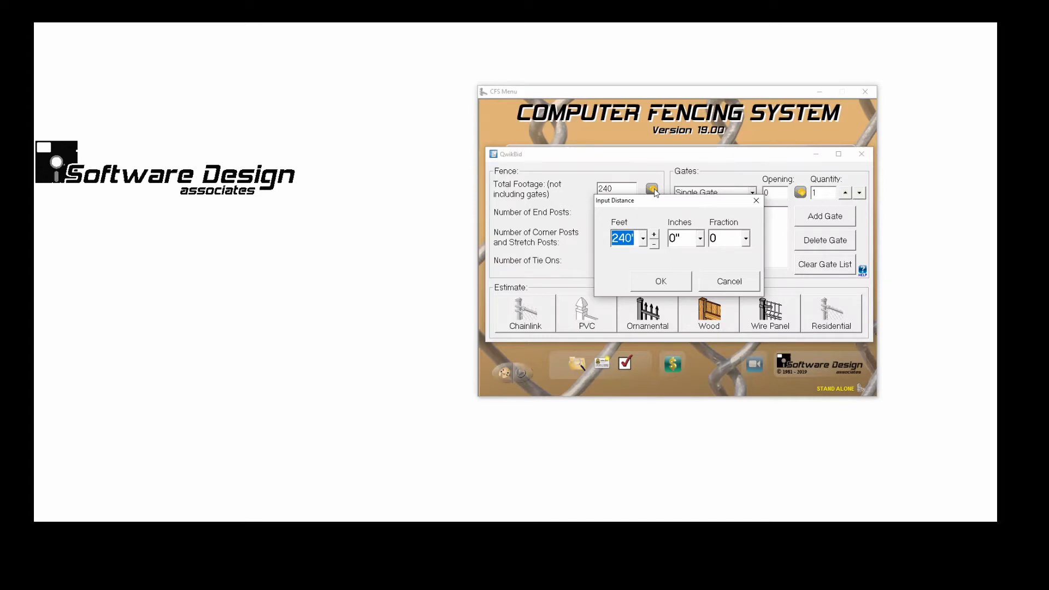
mouse_move(752, 242)
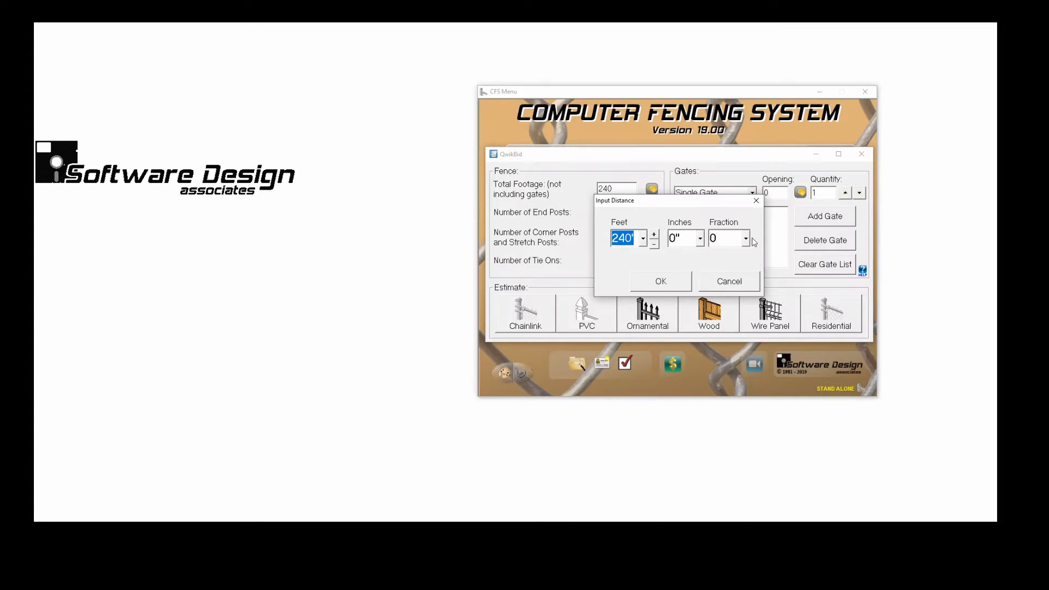
left_click(724, 238)
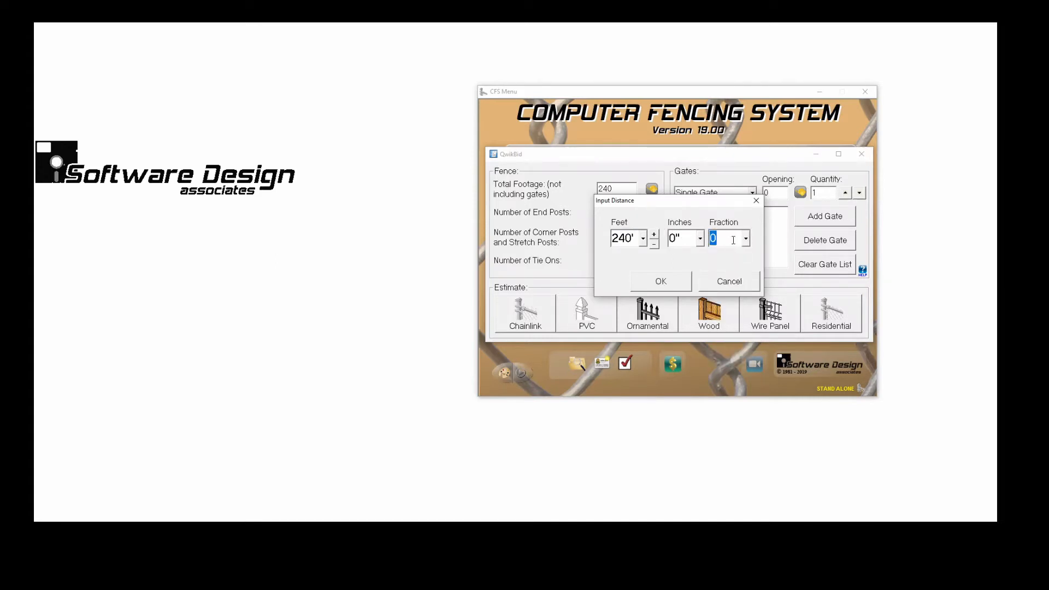
left_click(659, 281)
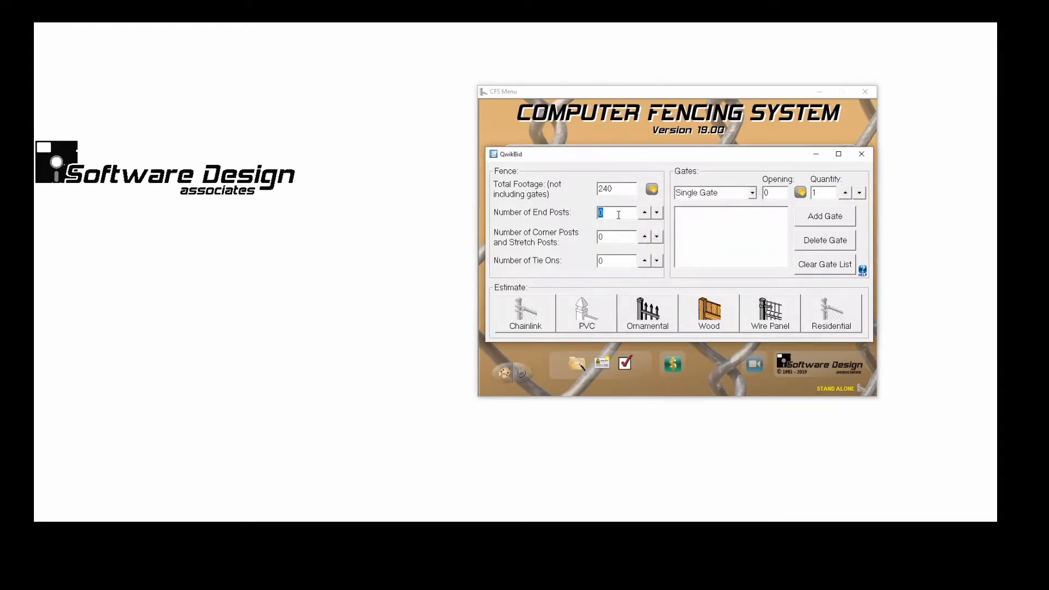
Set end posts to 2 and corner/stretch posts to 2.
type("2")
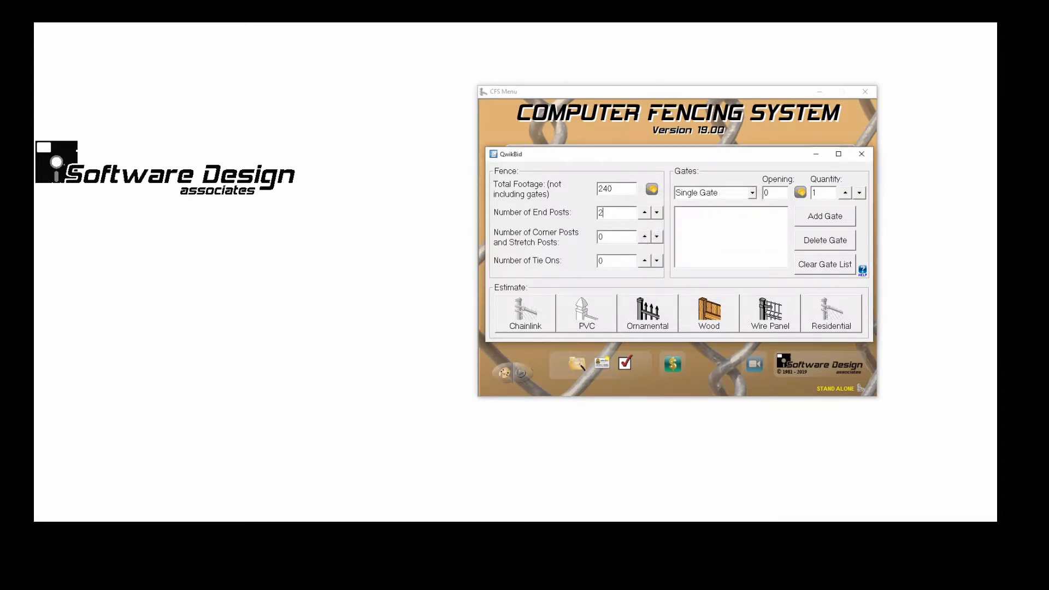
left_click(614, 236)
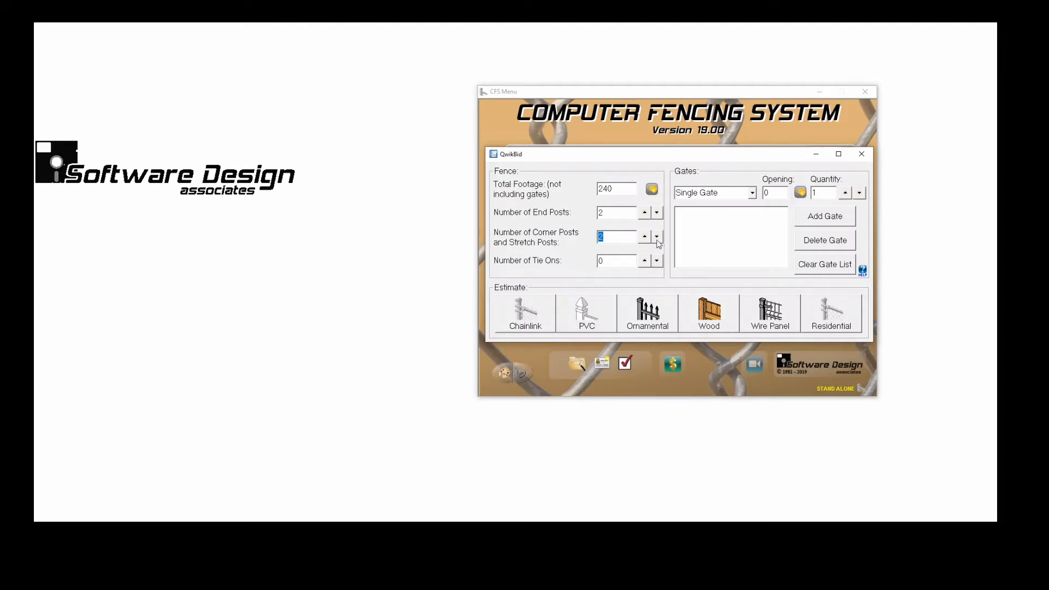
left_click(614, 260)
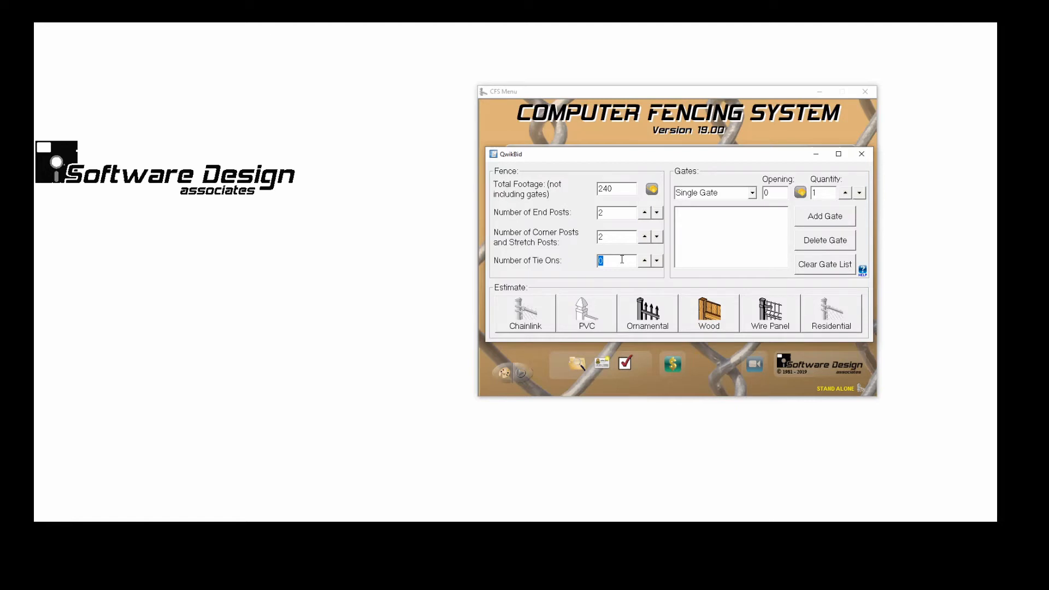
mouse_move(754, 197)
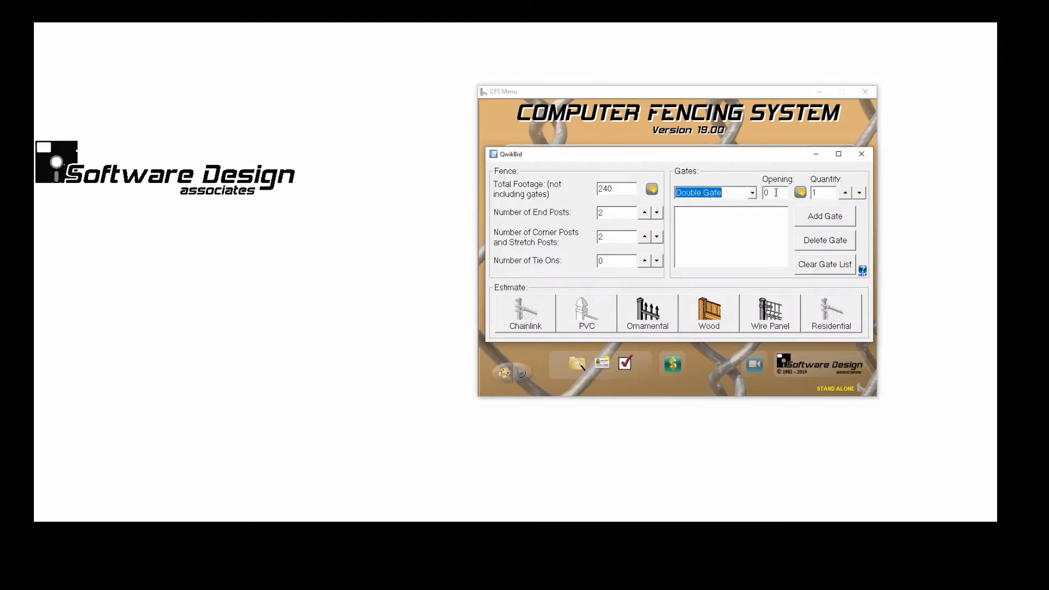
Add a double gate with a 12 opening to the list, then delete it.
type("12")
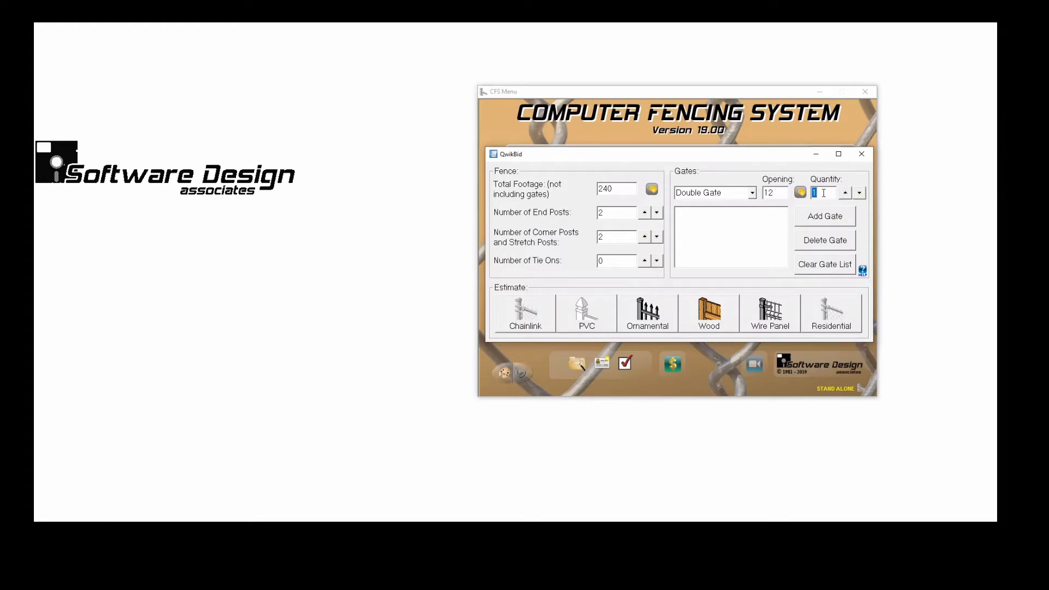
left_click(825, 217)
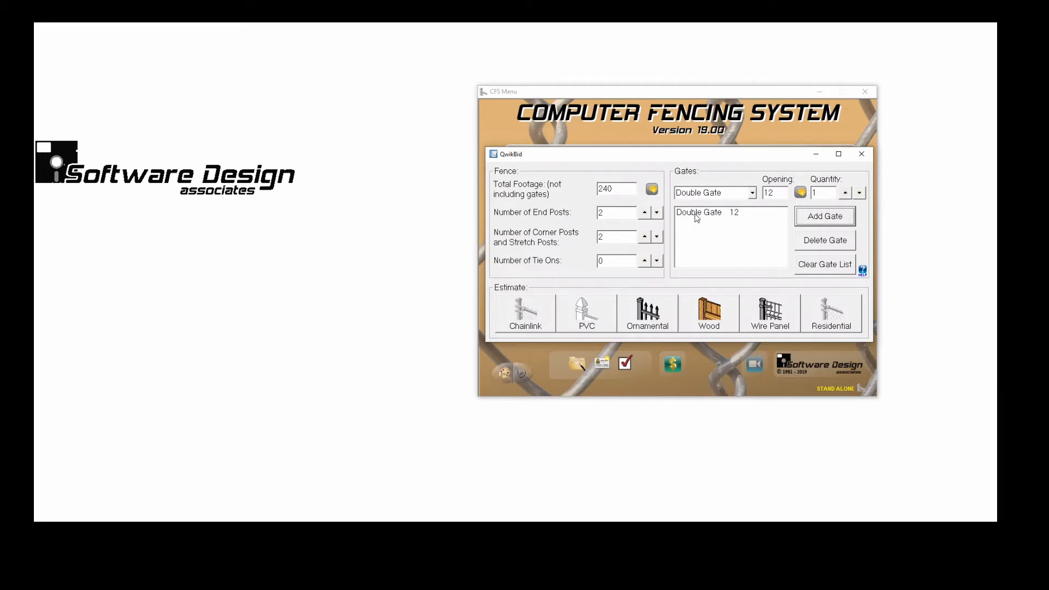
left_click(710, 212)
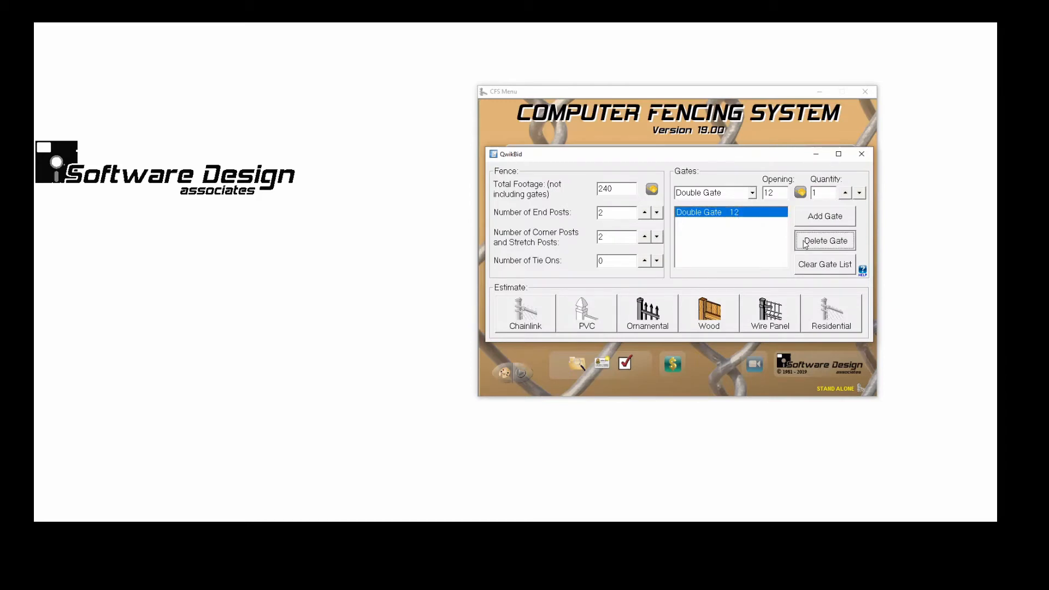
left_click(825, 240)
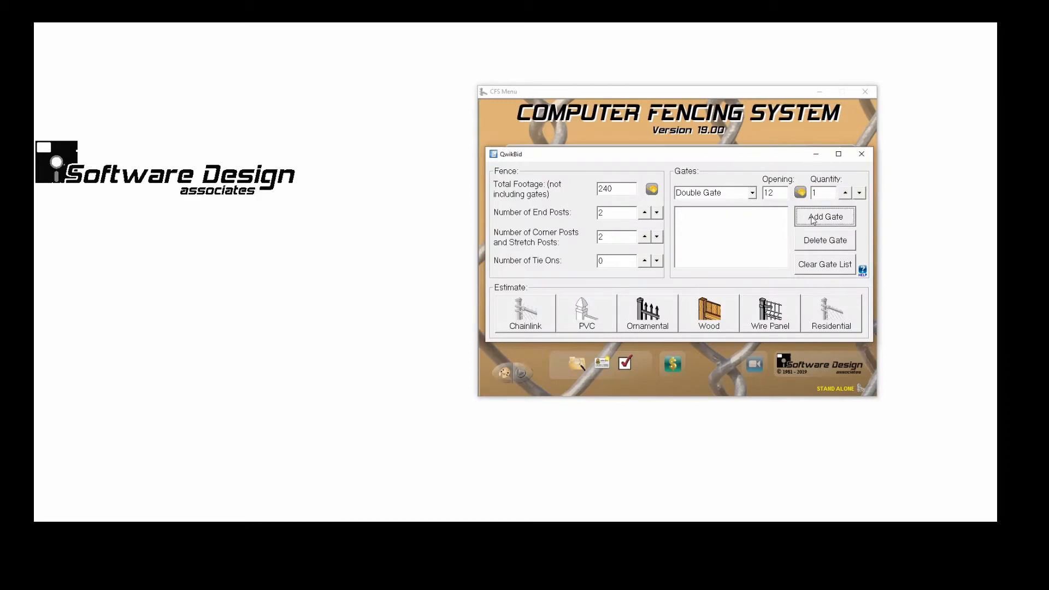
Add several 12 double gates again, then clear the whole gate list.
left_click(824, 216)
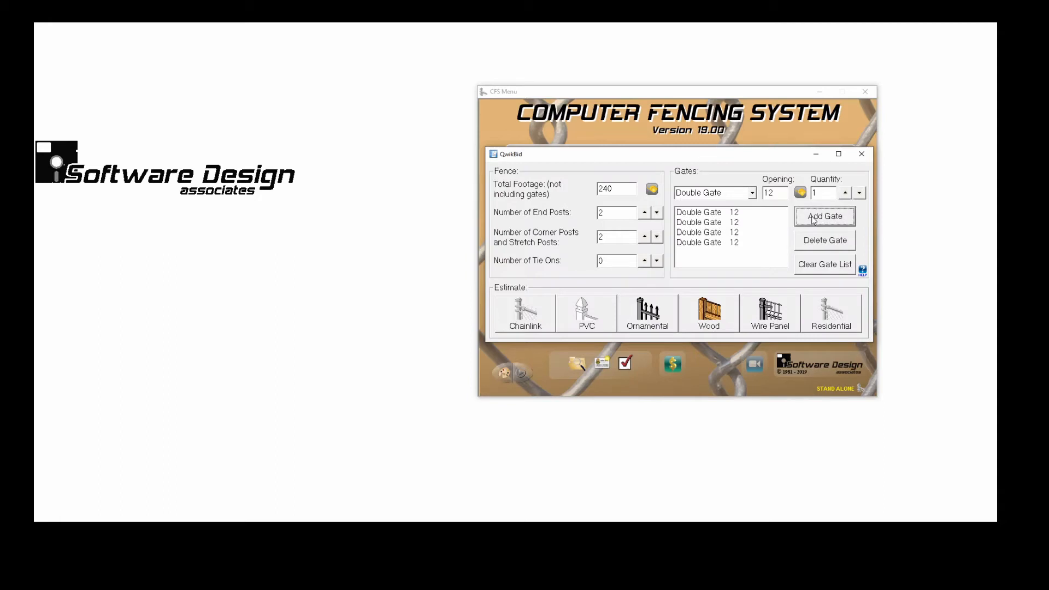
left_click(823, 216)
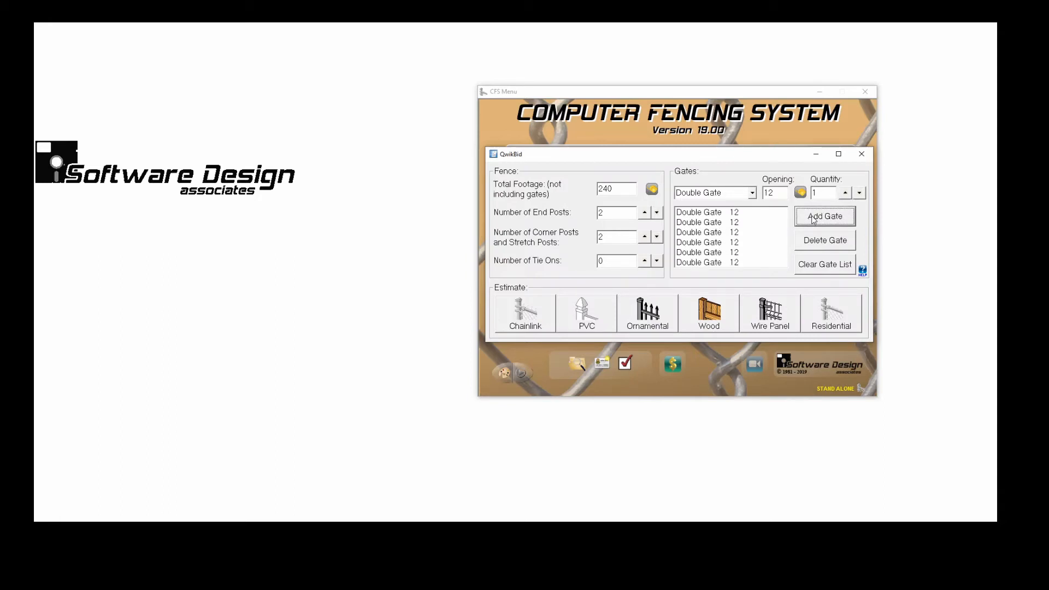
mouse_move(814, 222)
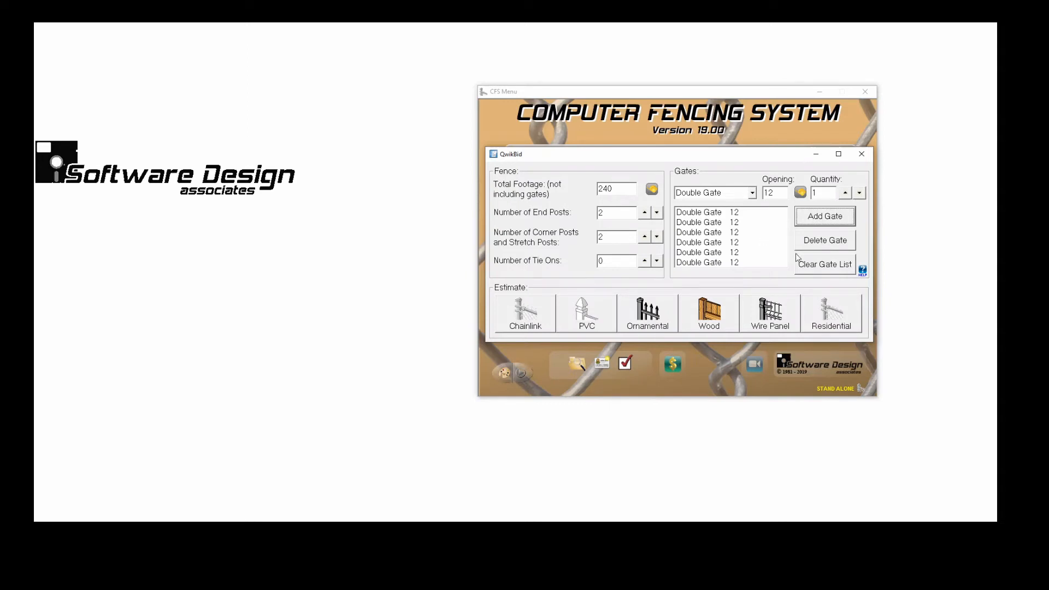
left_click(824, 263)
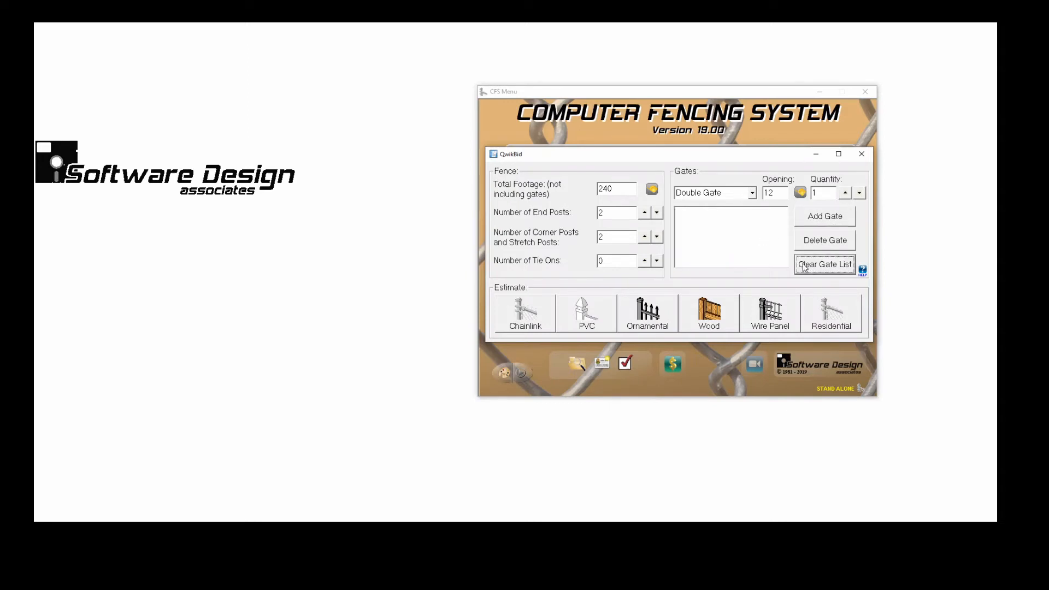
mouse_move(774, 235)
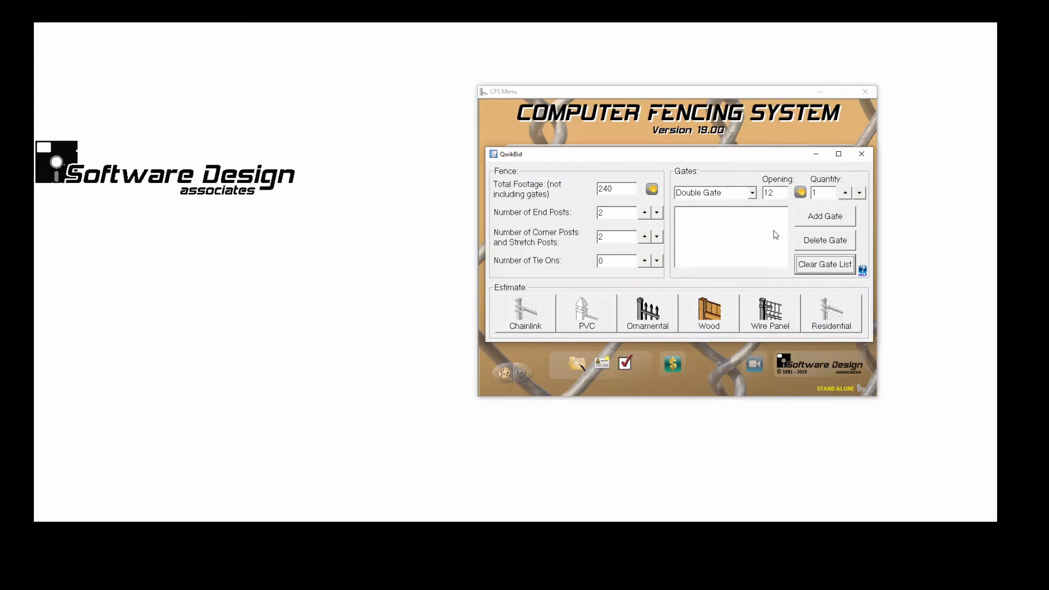
Re-add one 12-foot double gate and start a chain-link estimate with MM Galvanized Framework.
left_click(824, 215)
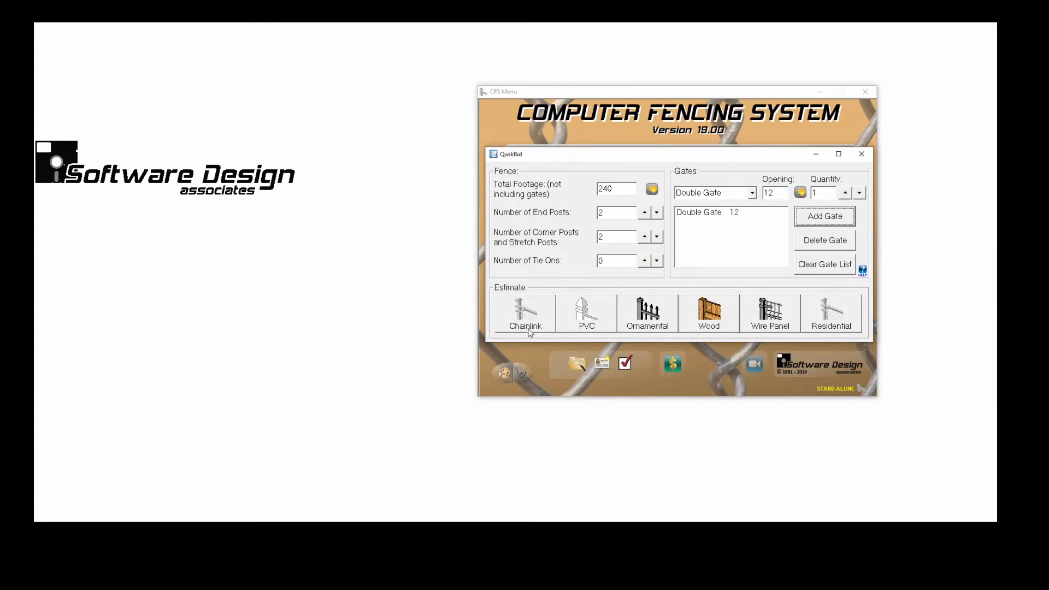
mouse_move(808, 329)
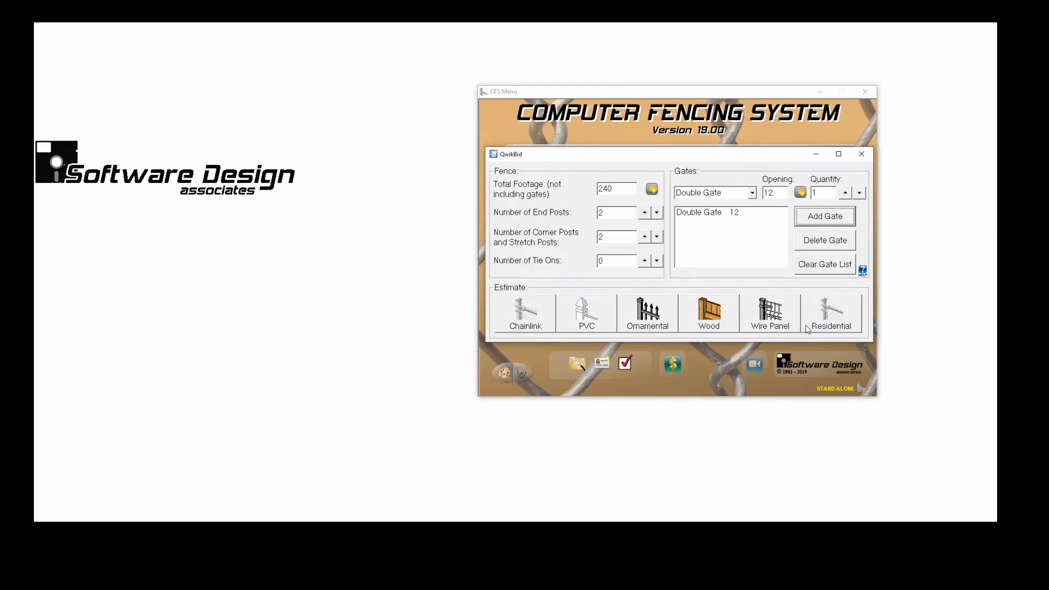
mouse_move(562, 322)
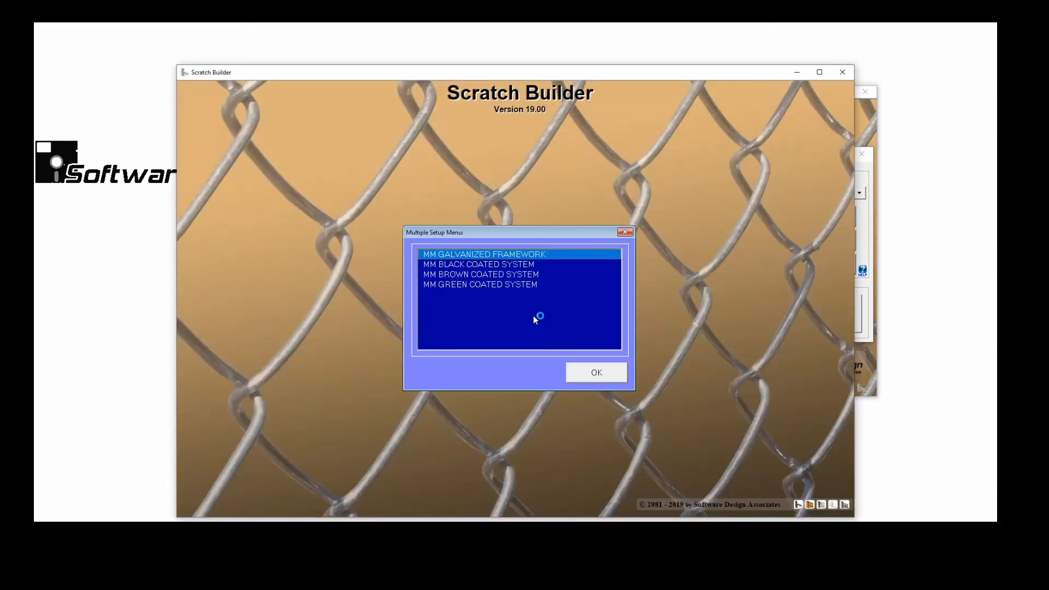
left_click(595, 372)
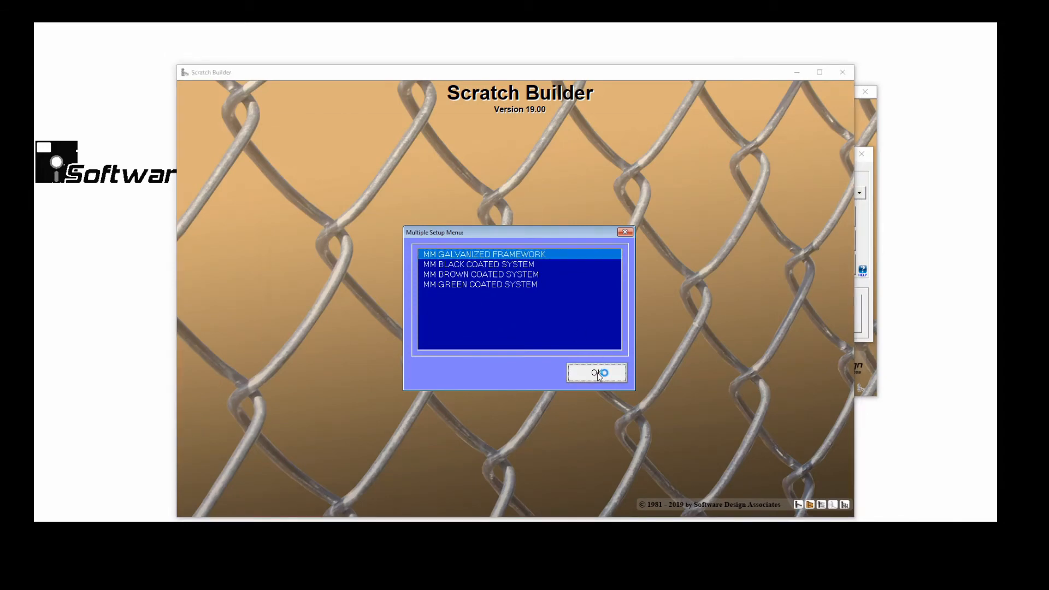
left_click(596, 372)
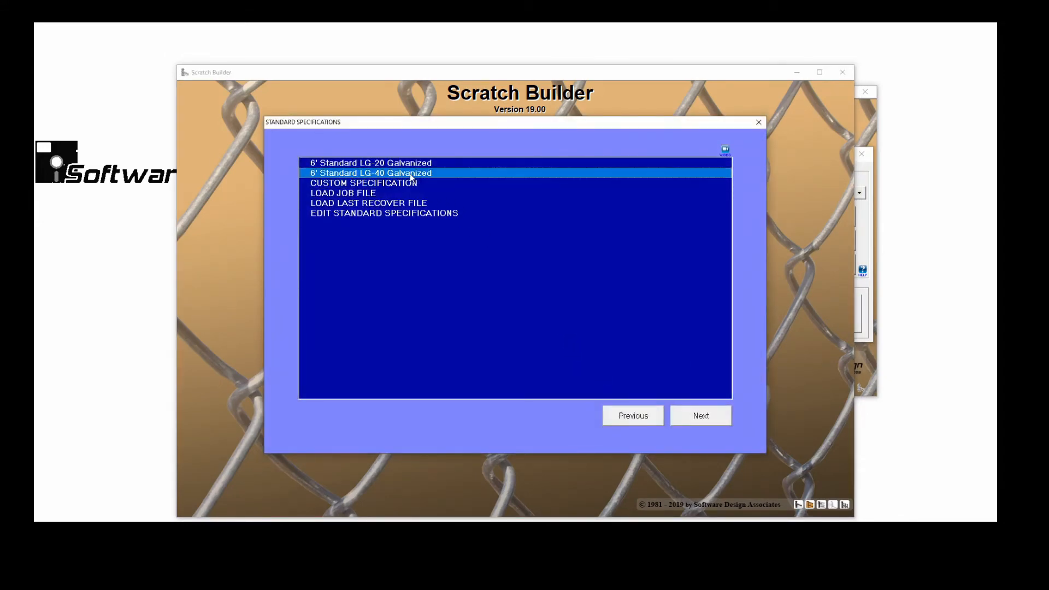
Accept the 6' Standard LG-40 Galvanized specification with truss-rod gate bracing.
left_click(701, 415)
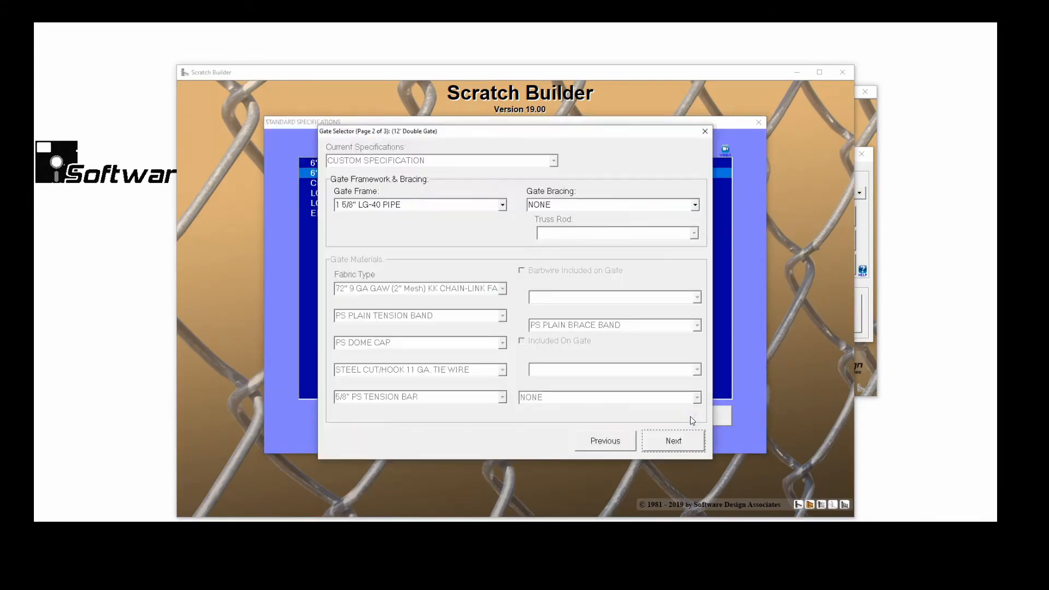
left_click(610, 203)
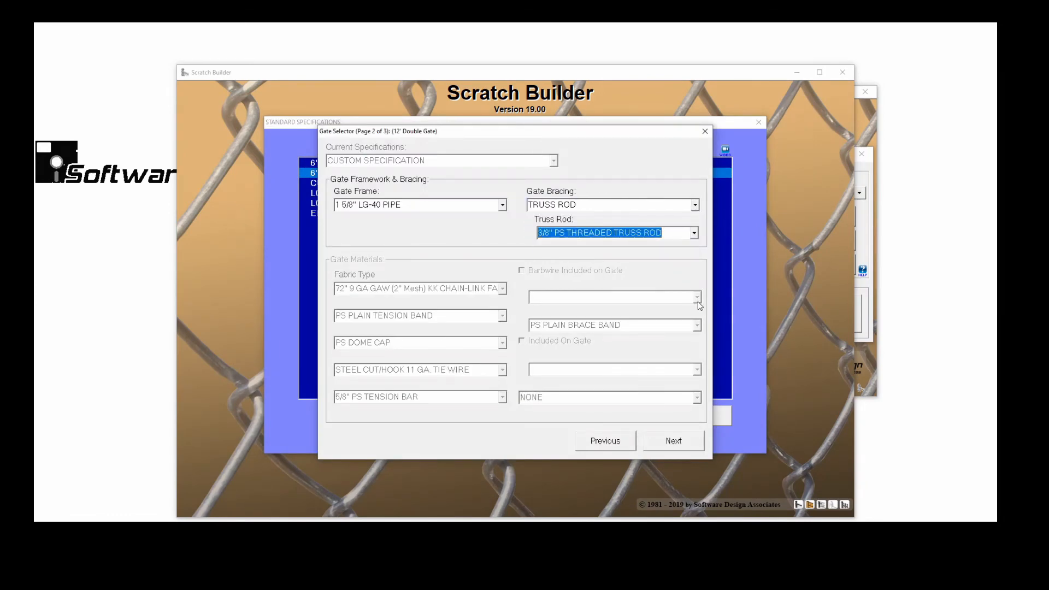
left_click(672, 440)
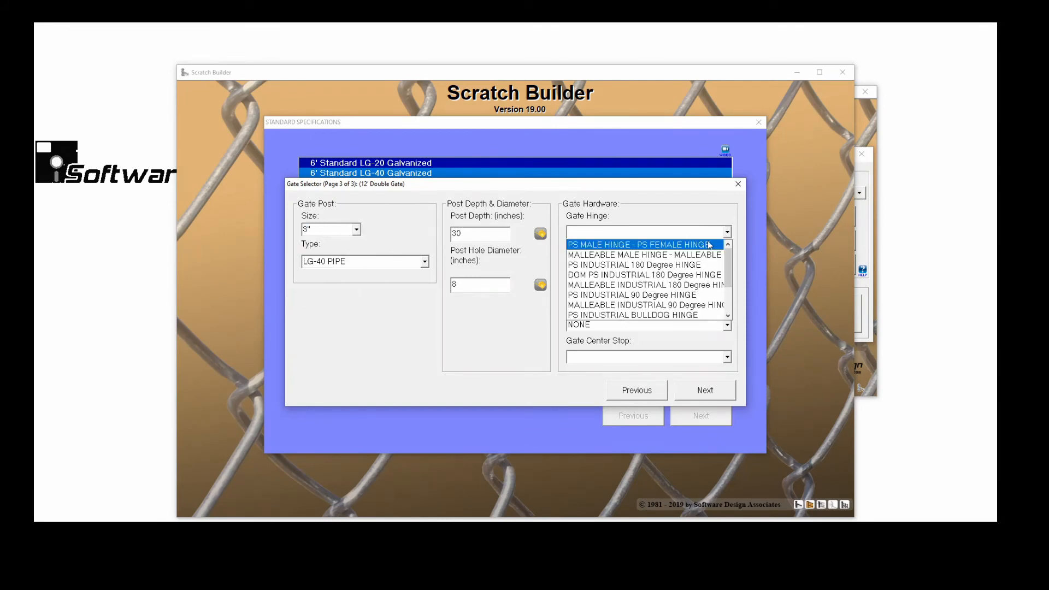
Choose PS industrial 180° hinges, a malleable duckbill holdback and no center stop.
left_click(633, 264)
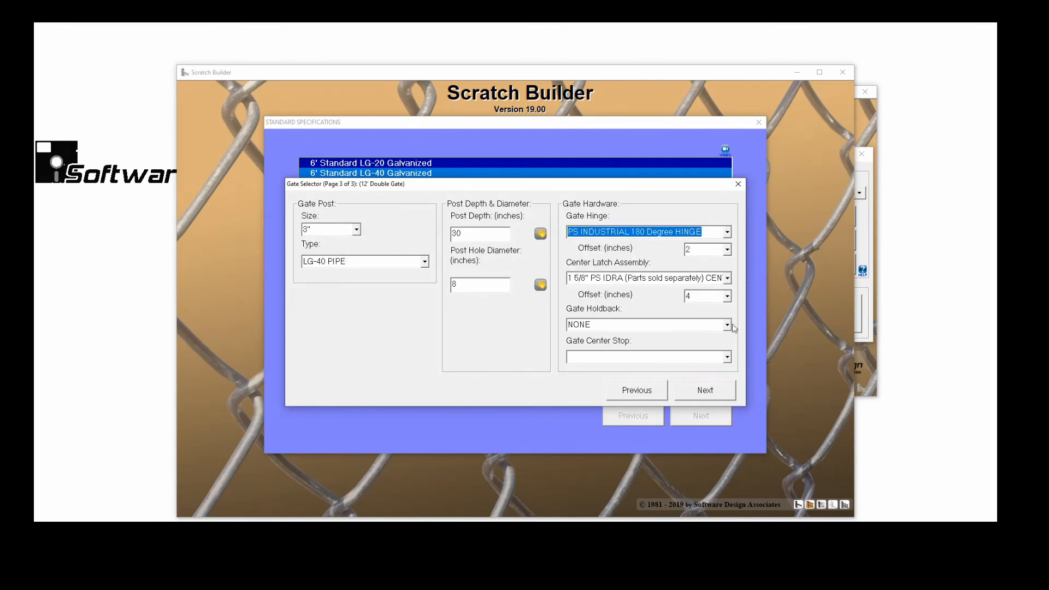
left_click(726, 357)
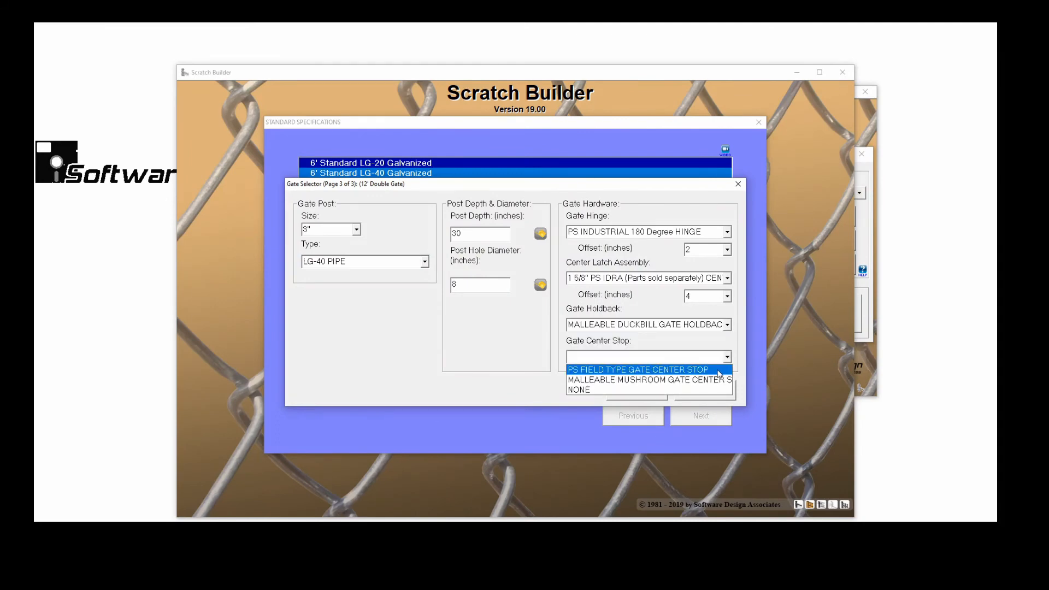
left_click(578, 389)
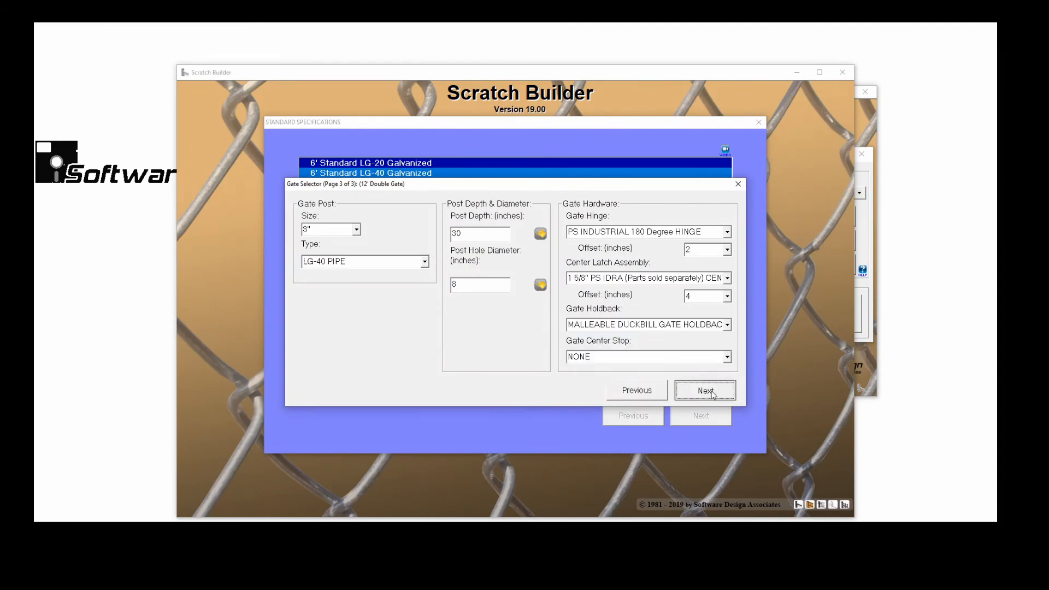
left_click(705, 390)
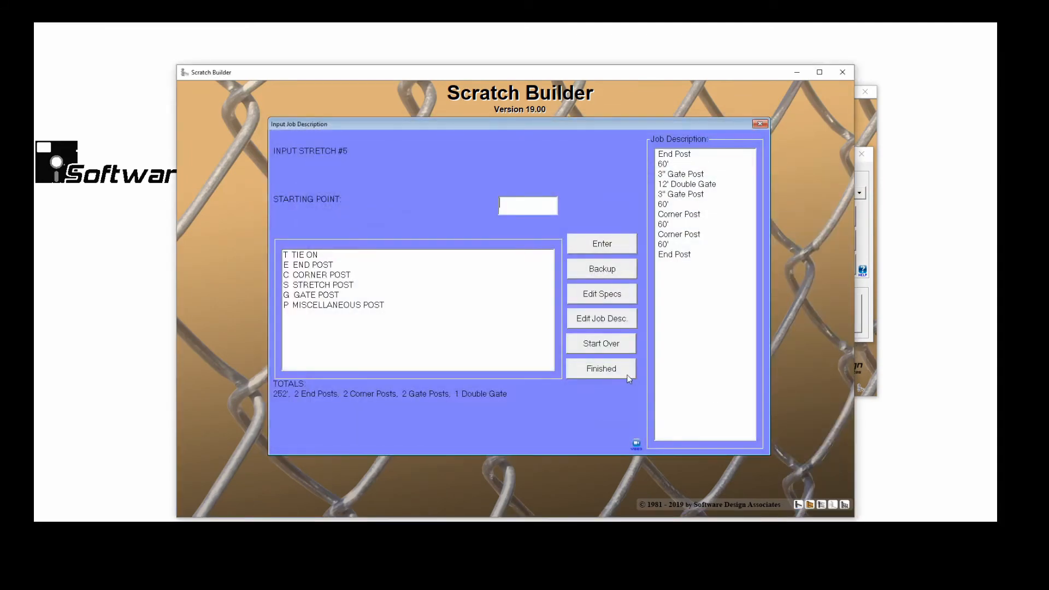
Finish the job, browse the itemized, total-only and contract reports, then quit without saving.
left_click(600, 369)
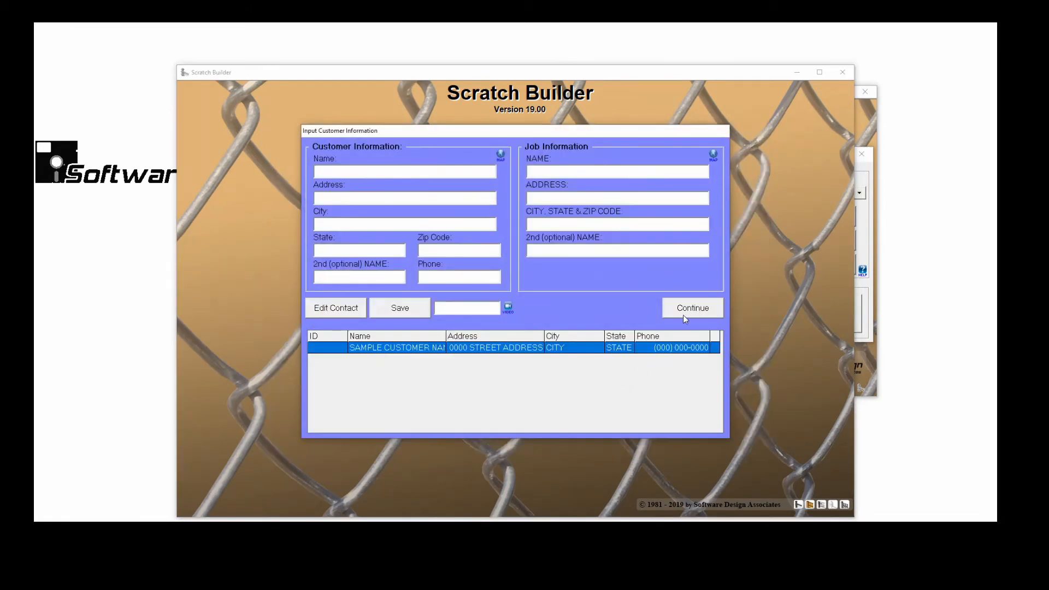
left_click(692, 307)
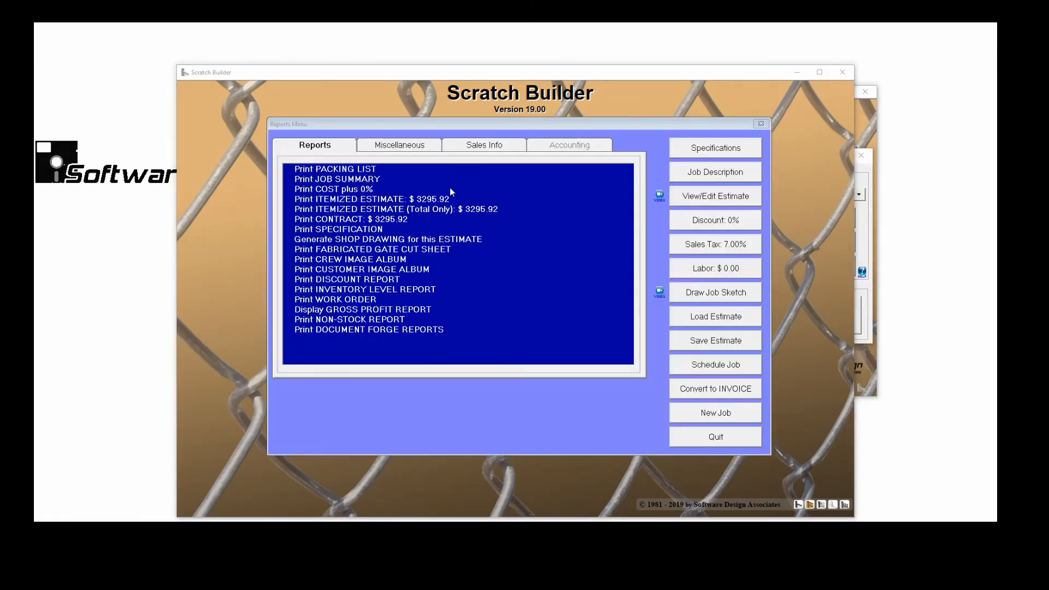
left_click(372, 198)
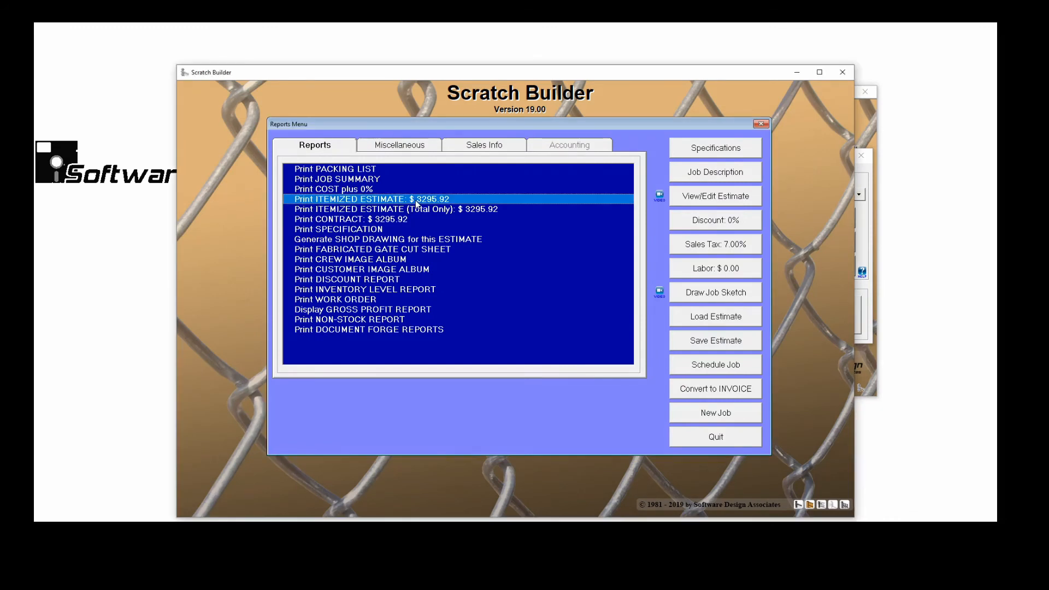
left_click(395, 208)
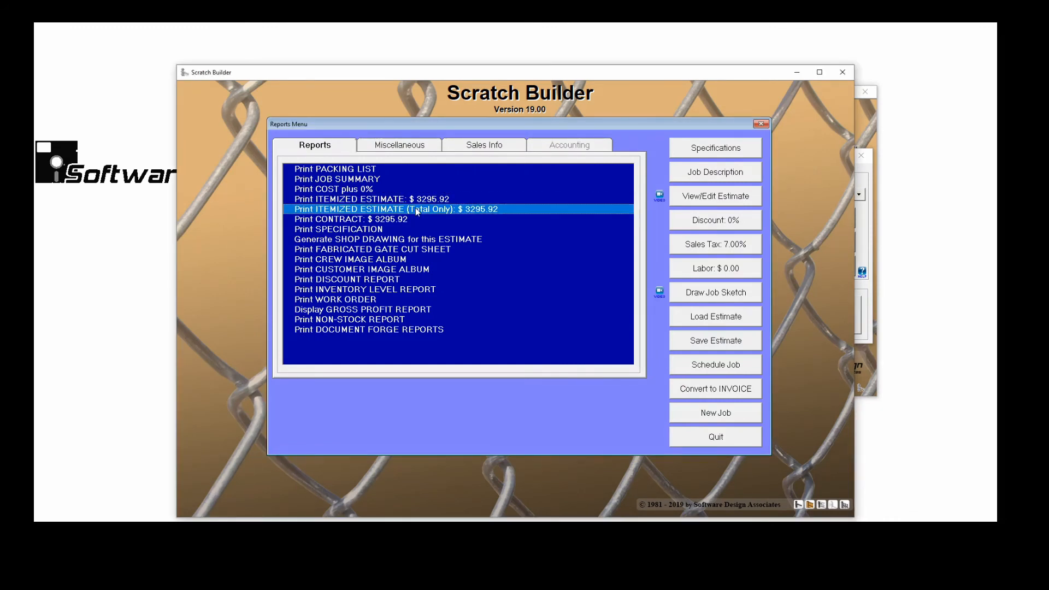
left_click(349, 218)
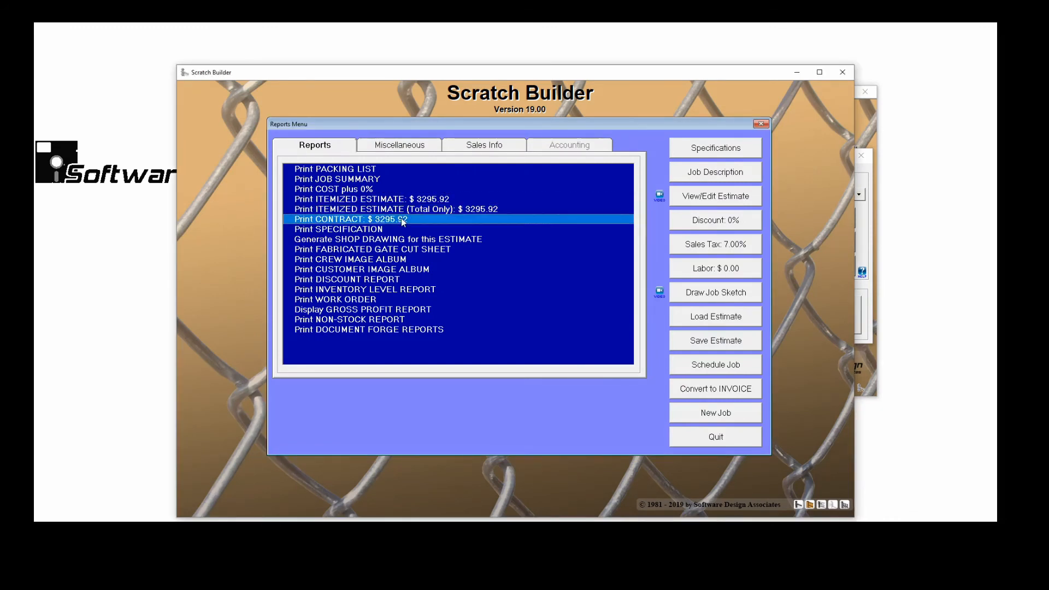
mouse_move(397, 238)
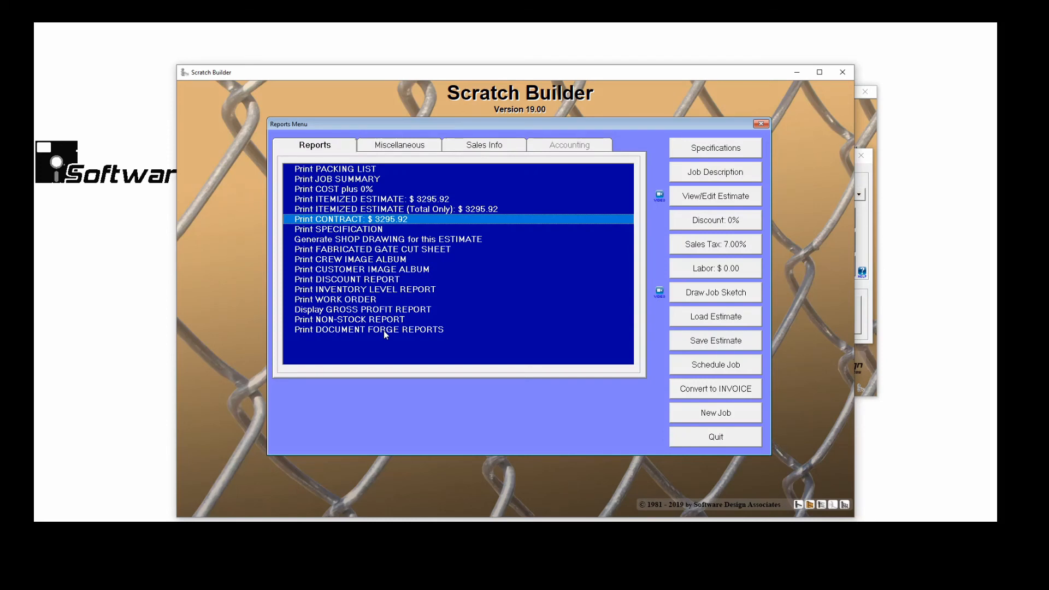
mouse_move(402, 338)
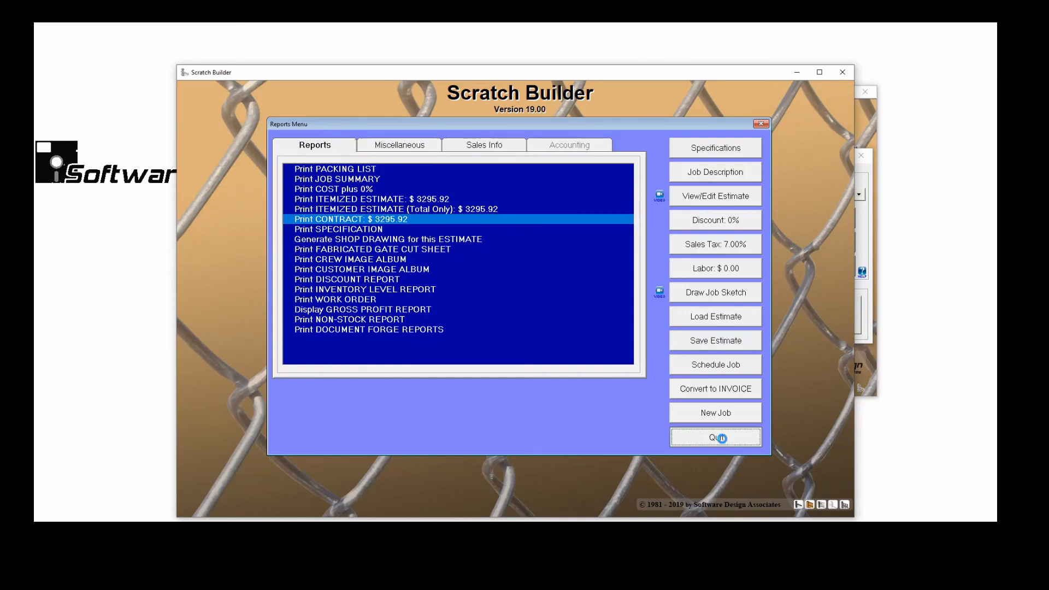
left_click(714, 437)
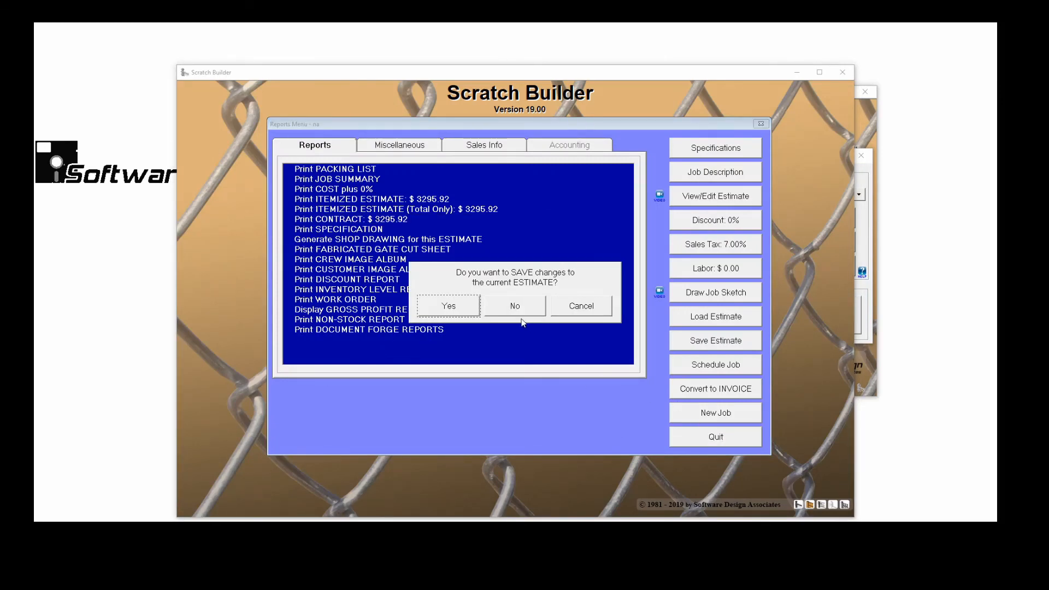
left_click(514, 306)
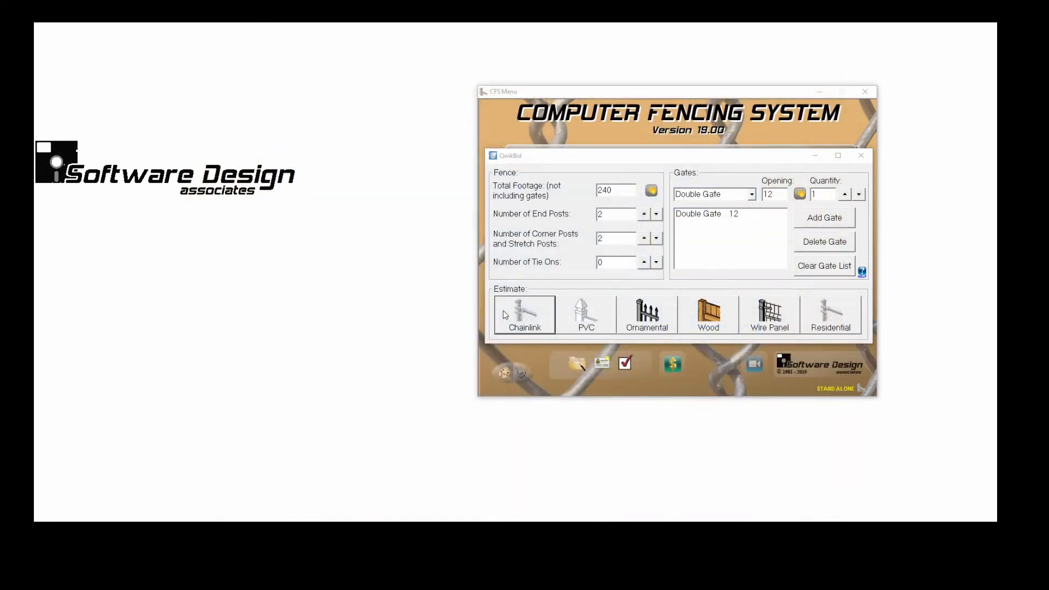